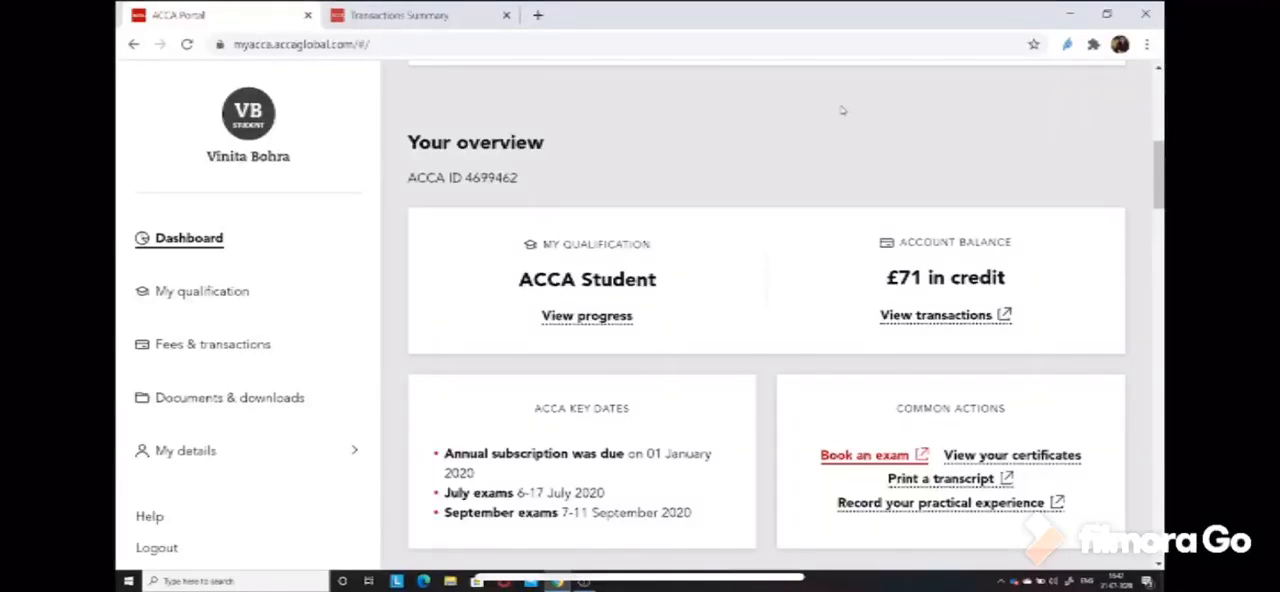
pyautogui.moveTo(948, 172)
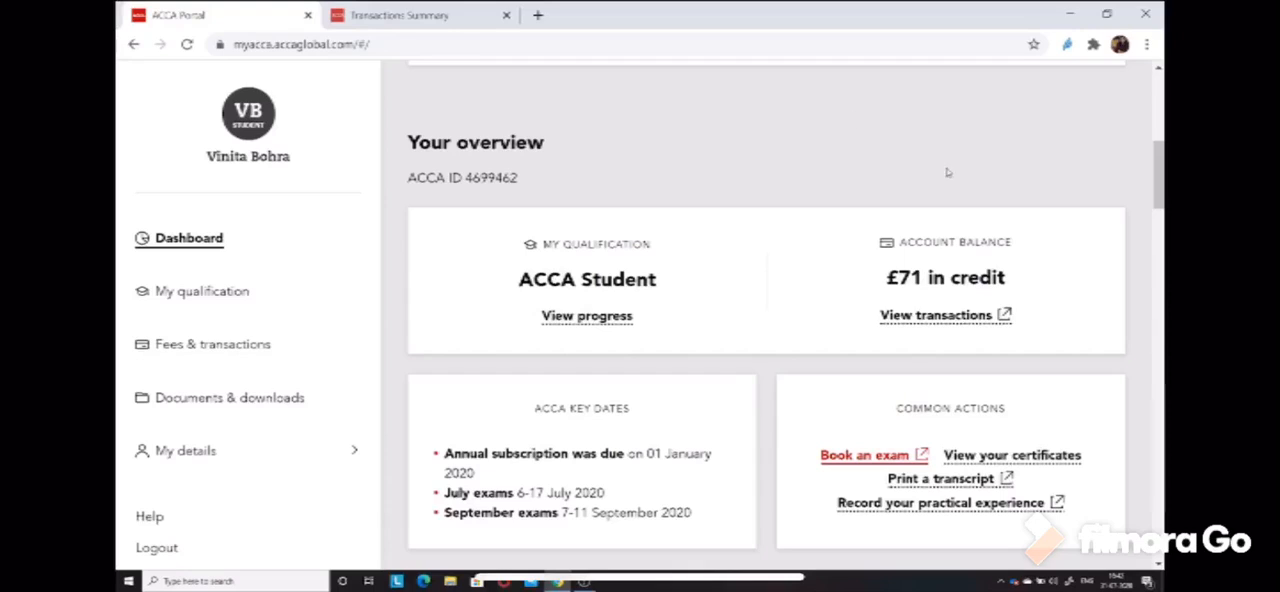
pyautogui.moveTo(1032, 218)
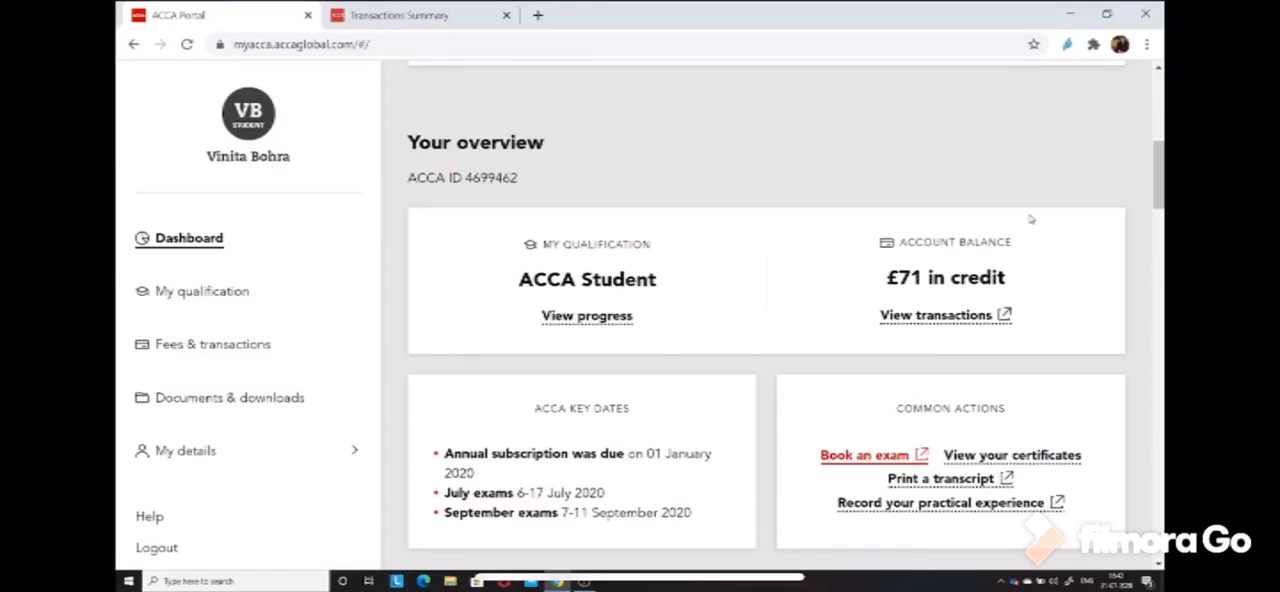
pyautogui.moveTo(1088, 344)
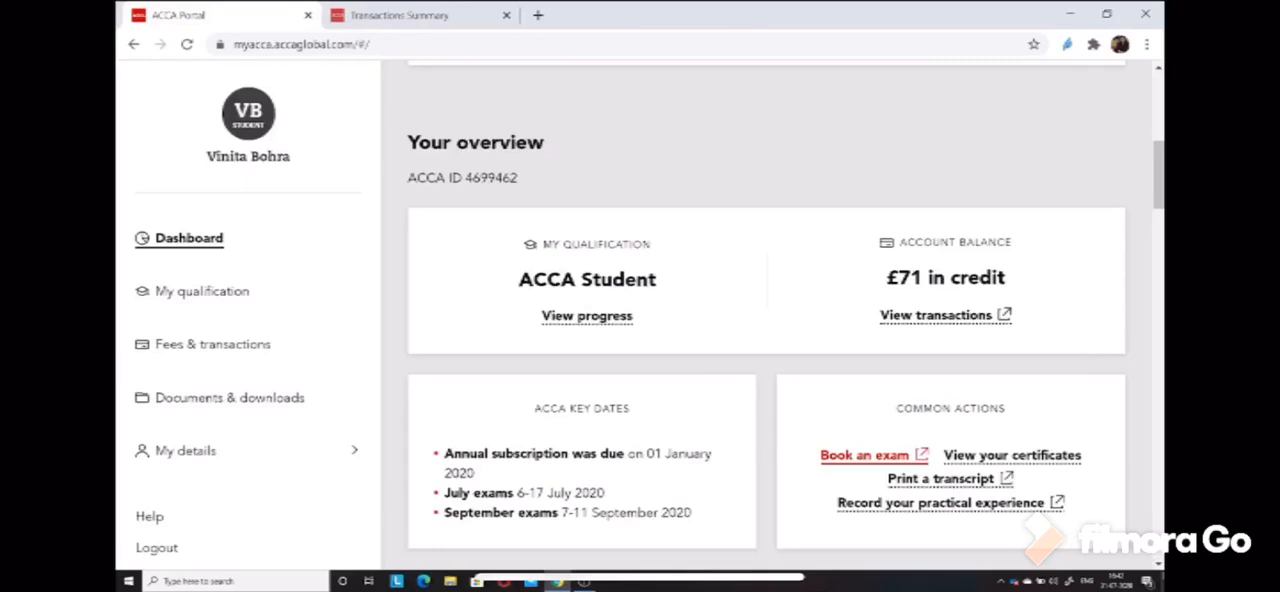
# - Select the £71 credit figure under Account balance on the dashboard
pyautogui.scroll(-3)
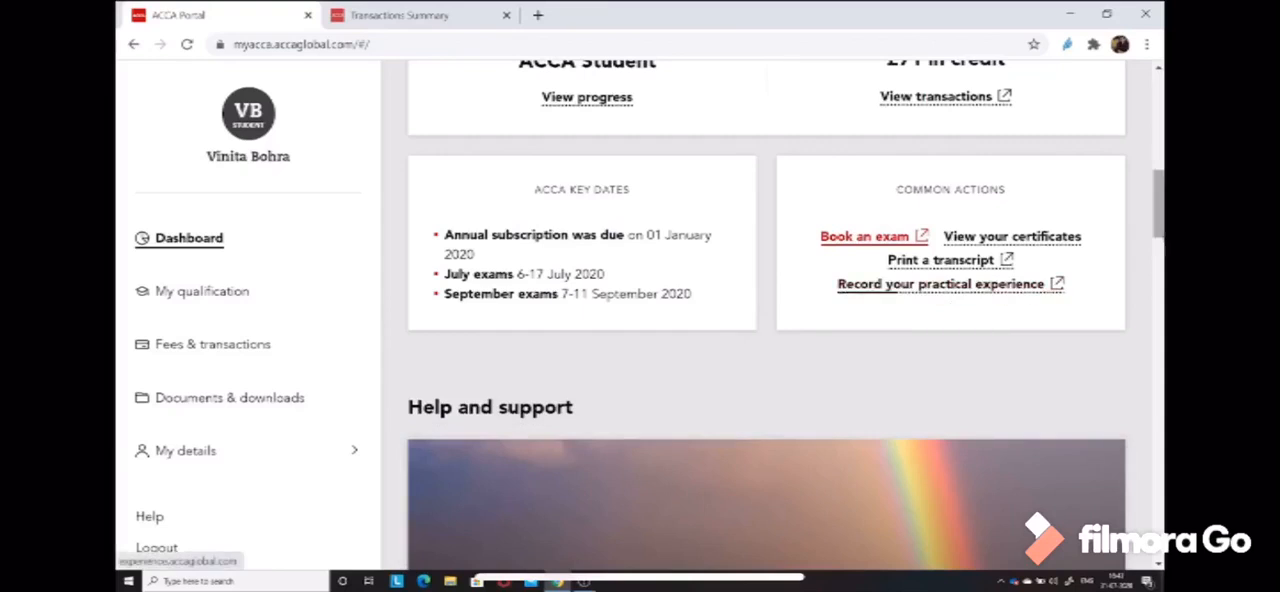
pyautogui.scroll(3)
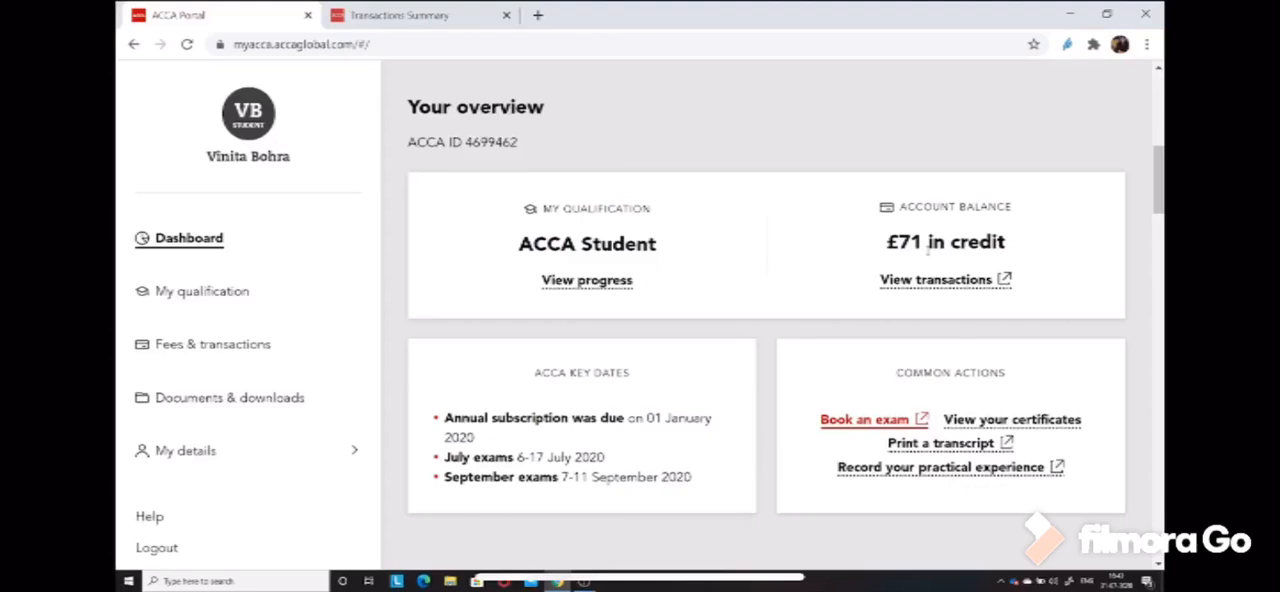
pyautogui.doubleClick(904, 242)
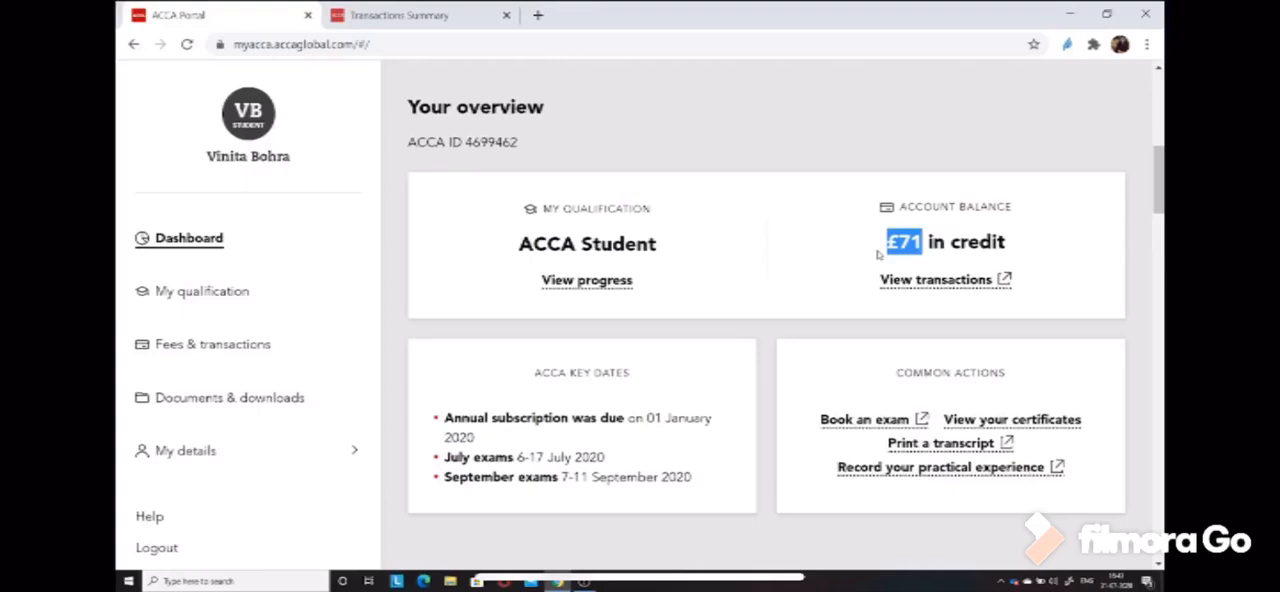
pyautogui.moveTo(936, 280)
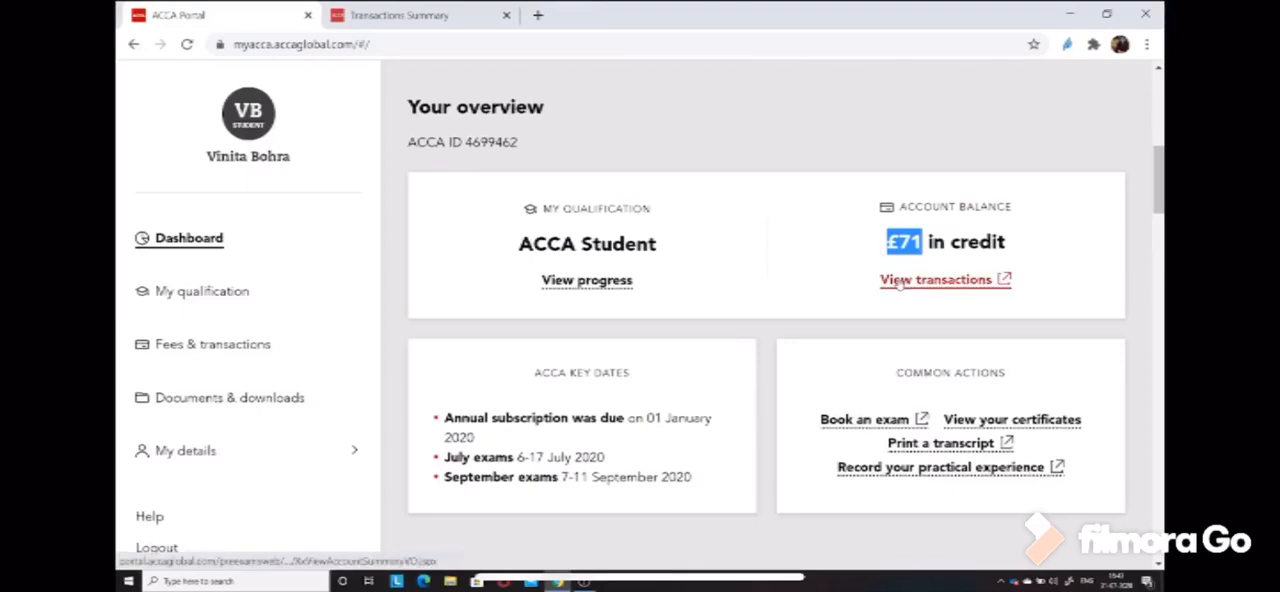
pyautogui.click(936, 280)
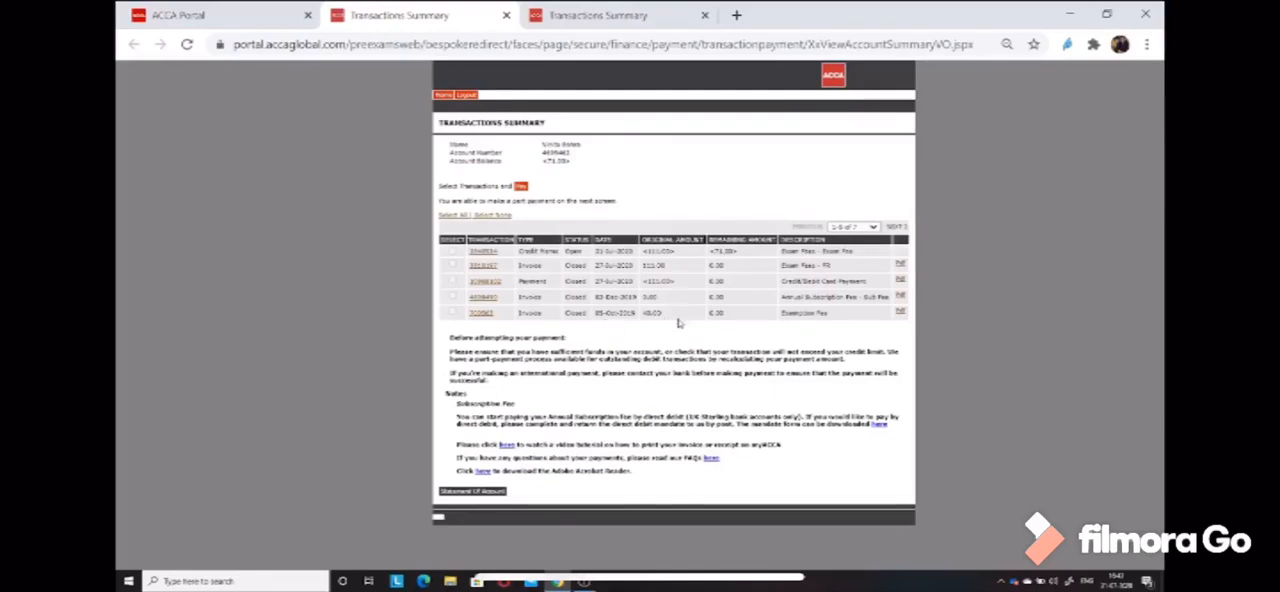
pyautogui.moveTo(816, 328)
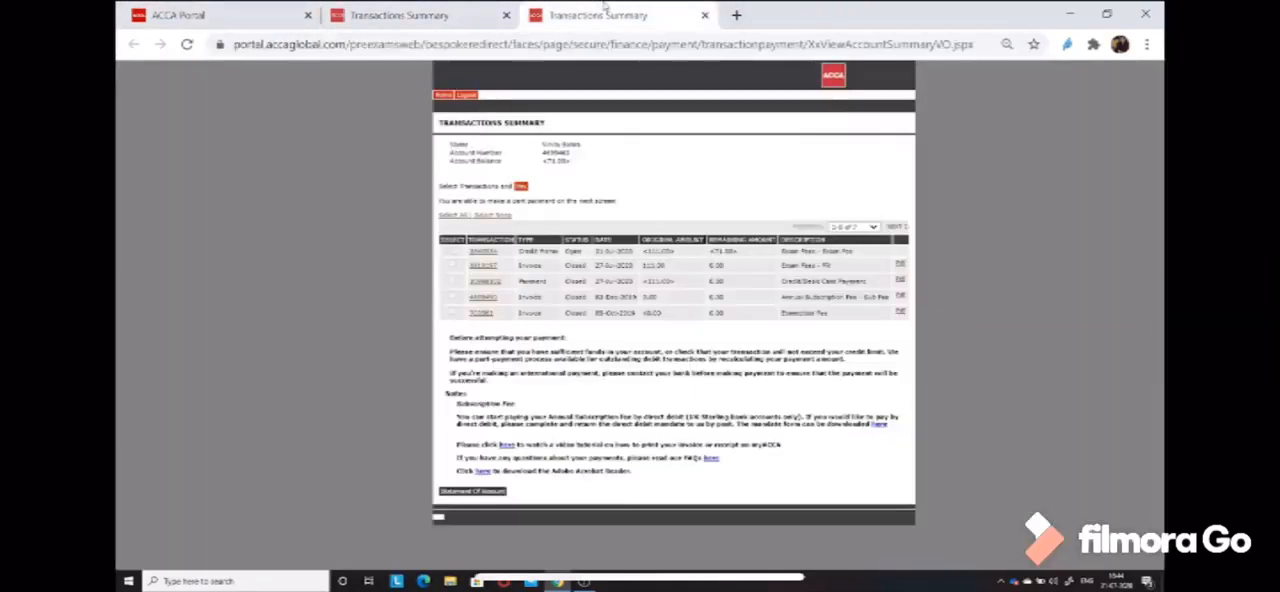
pyautogui.click(704, 16)
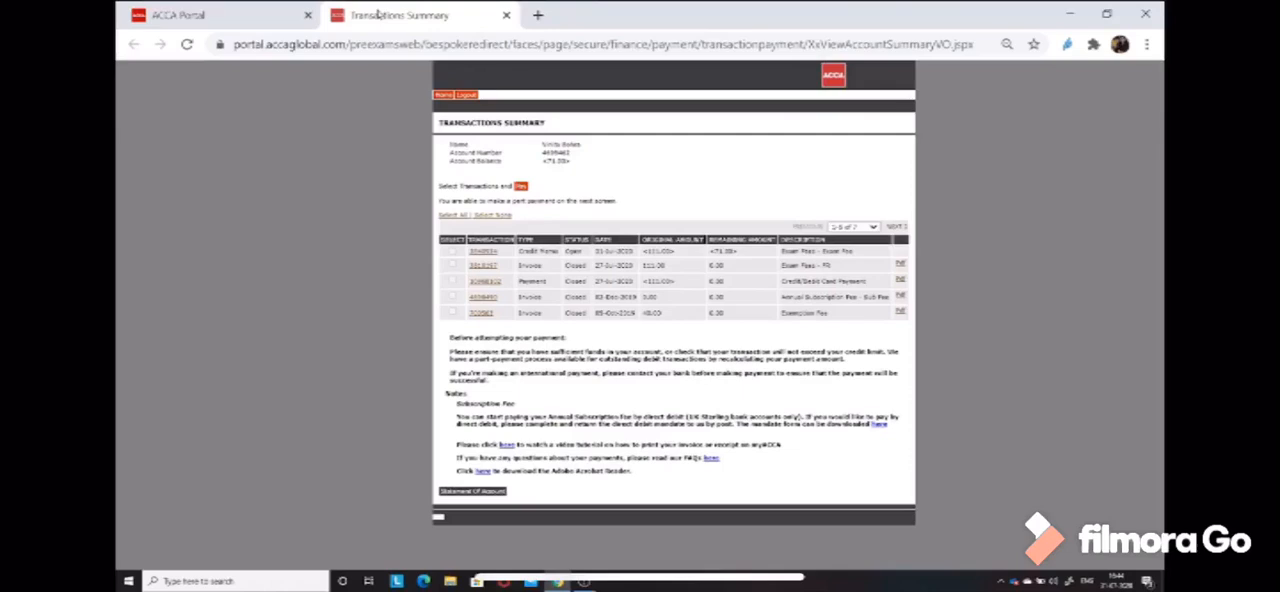
pyautogui.click(178, 16)
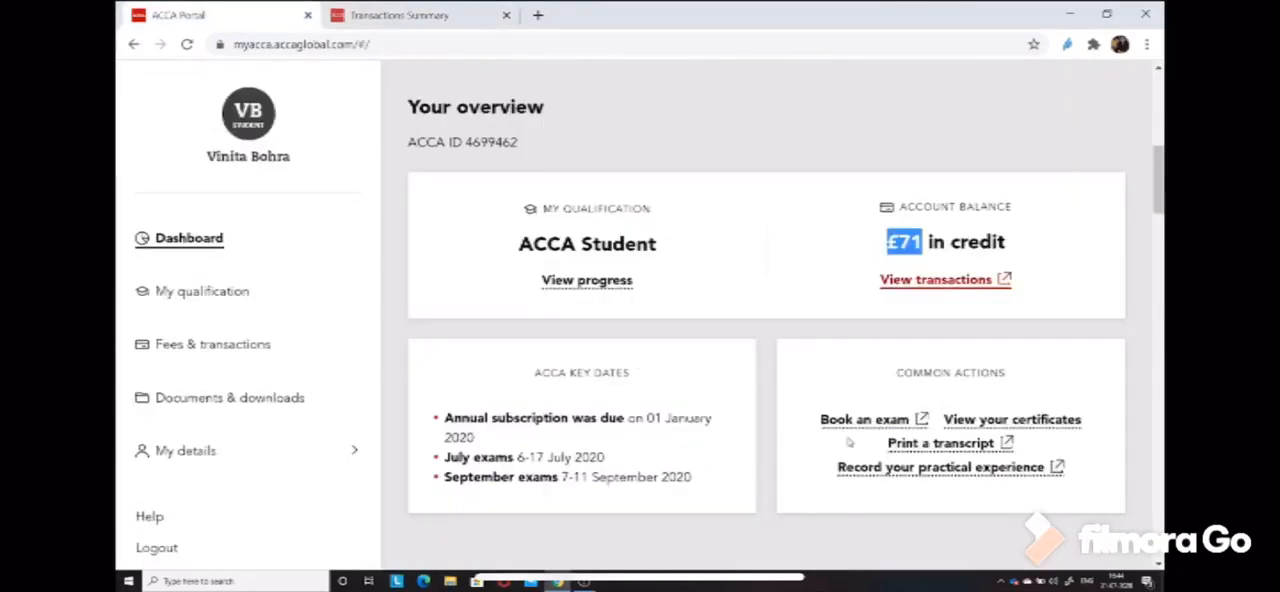
# - Start an exam booking and review the plan listing FR Session CBE, September 2020, £111.00
pyautogui.click(864, 420)
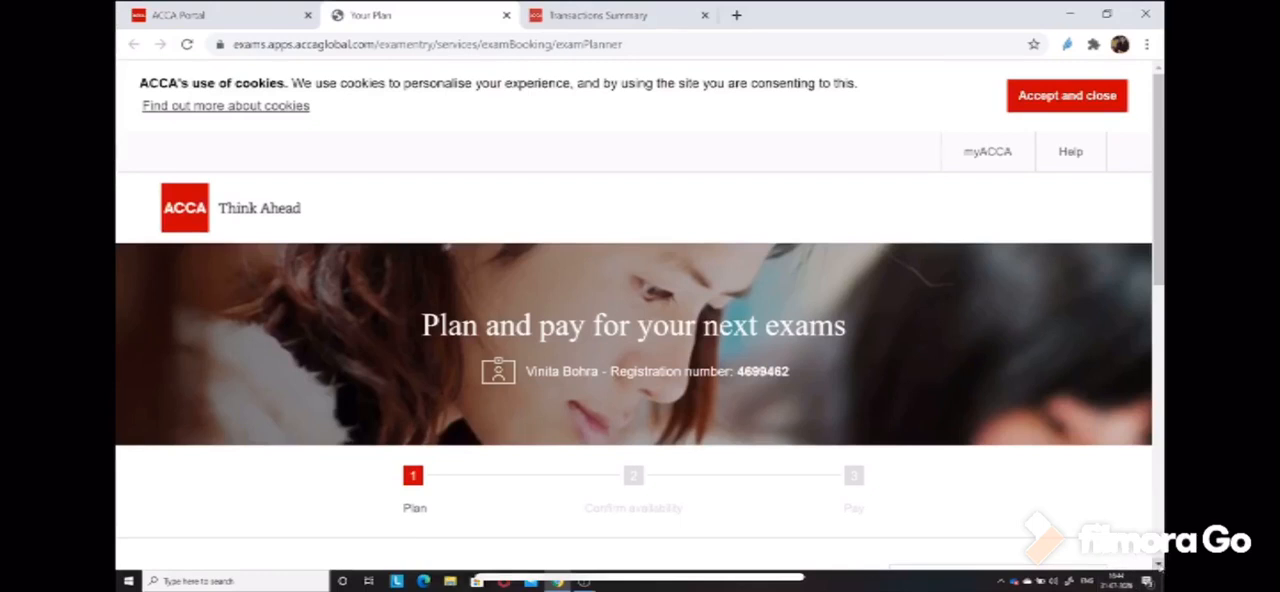
pyautogui.scroll(-3)
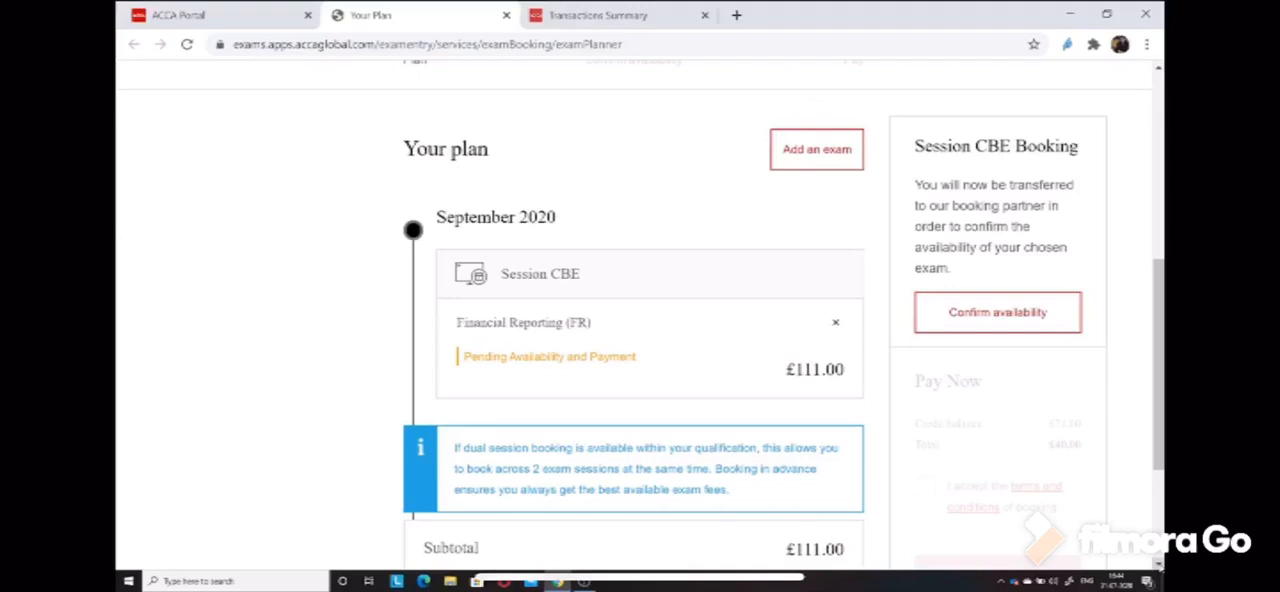
pyautogui.scroll(-3)
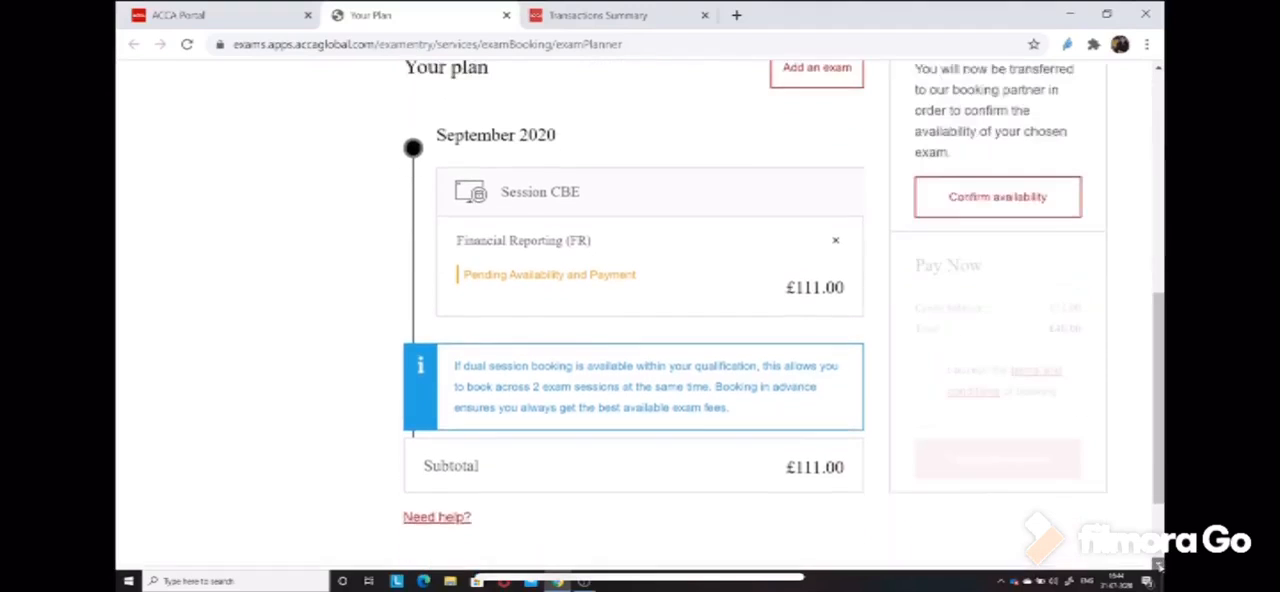
pyautogui.scroll(-3)
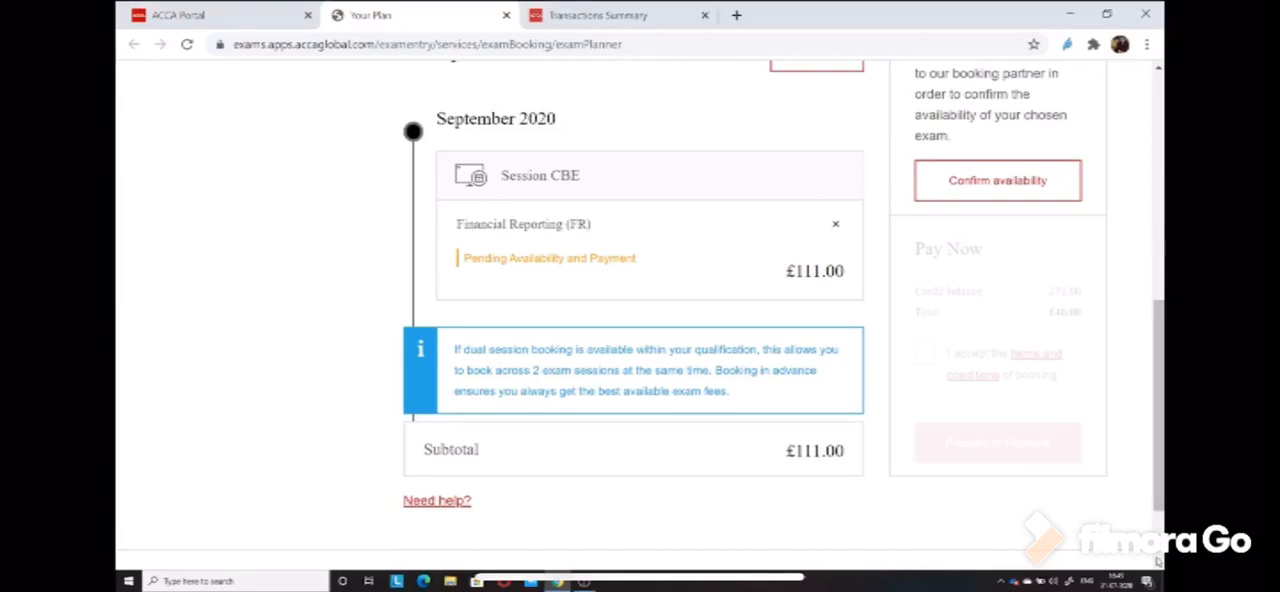
# - Confirm availability for the planned FR exam, bringing up the Available exams window
pyautogui.scroll(-3)
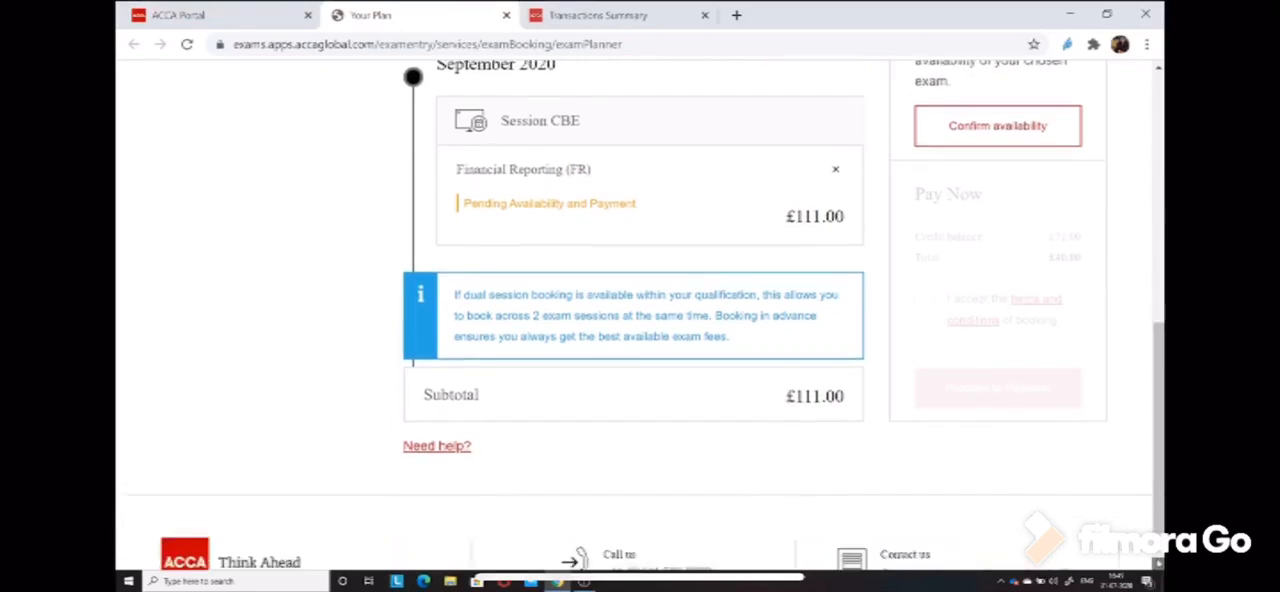
pyautogui.scroll(3)
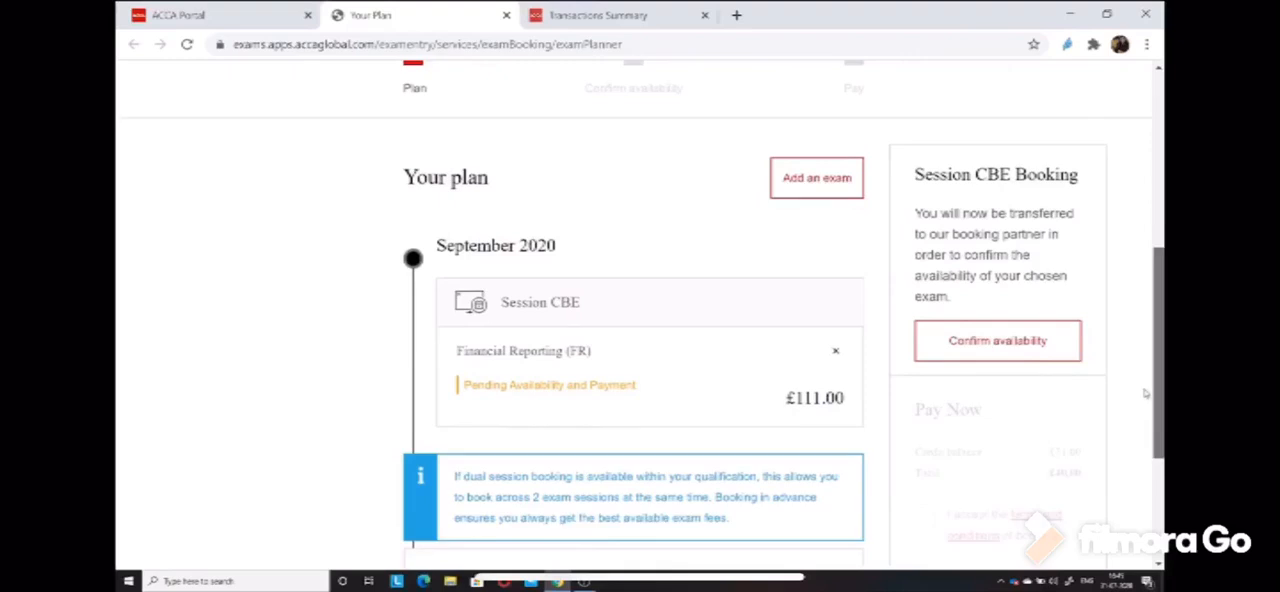
pyautogui.scroll(3)
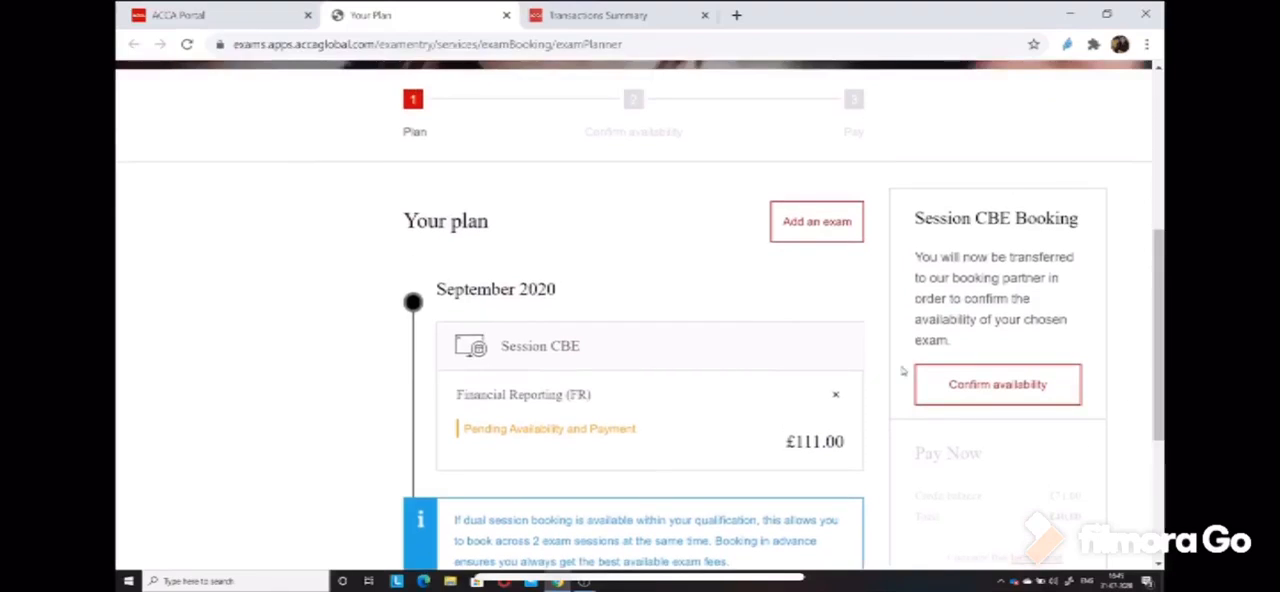
pyautogui.click(816, 220)
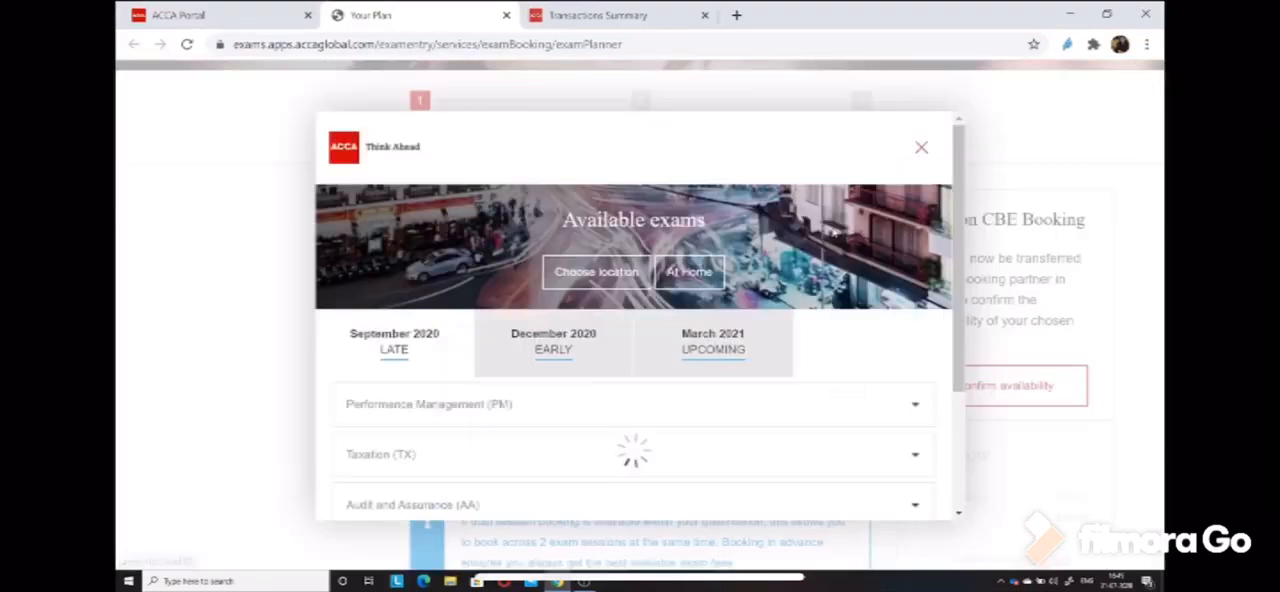
# - Close the Available exams window and confirm availability again to show the exam terms dialog
pyautogui.click(688, 272)
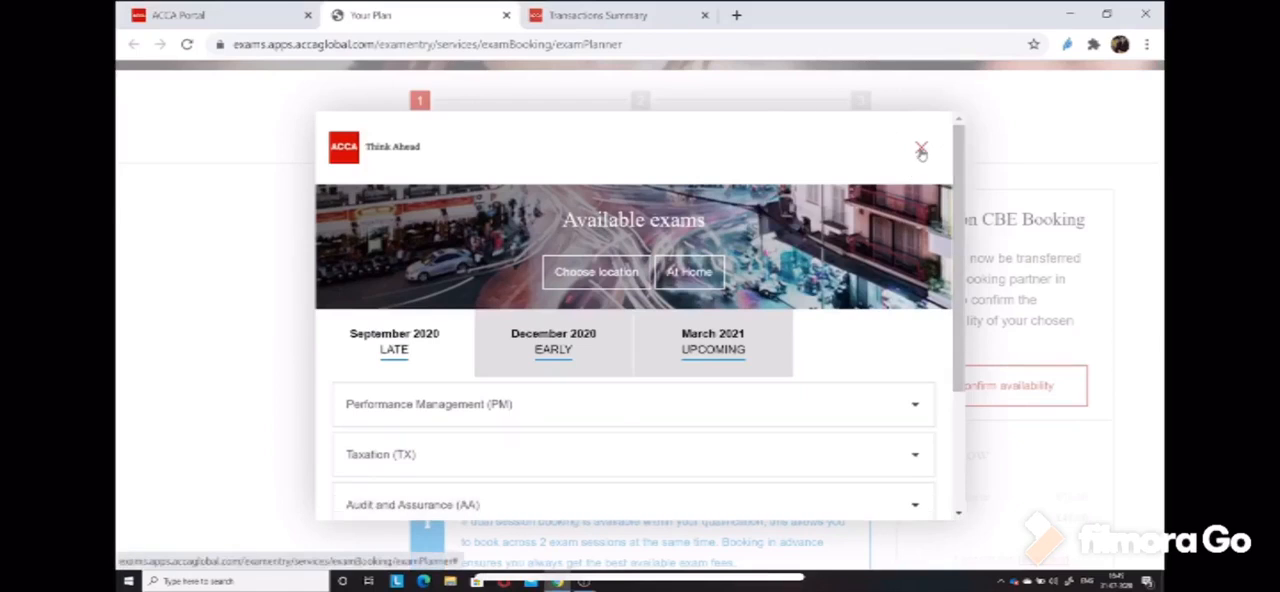
pyautogui.click(920, 150)
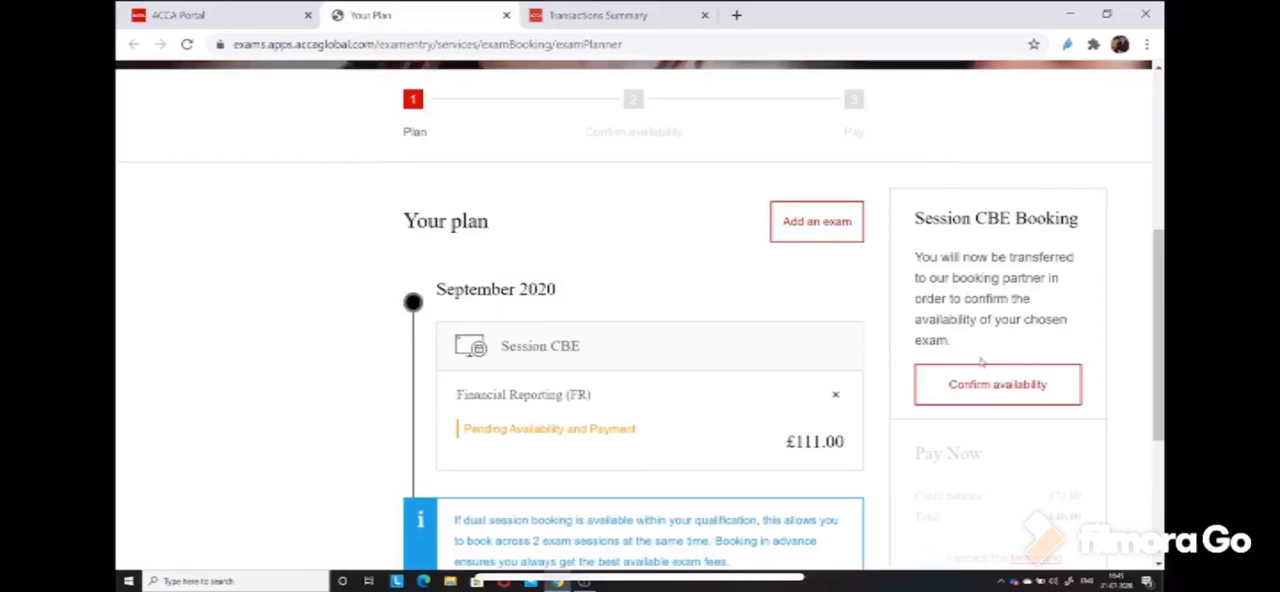
pyautogui.click(996, 384)
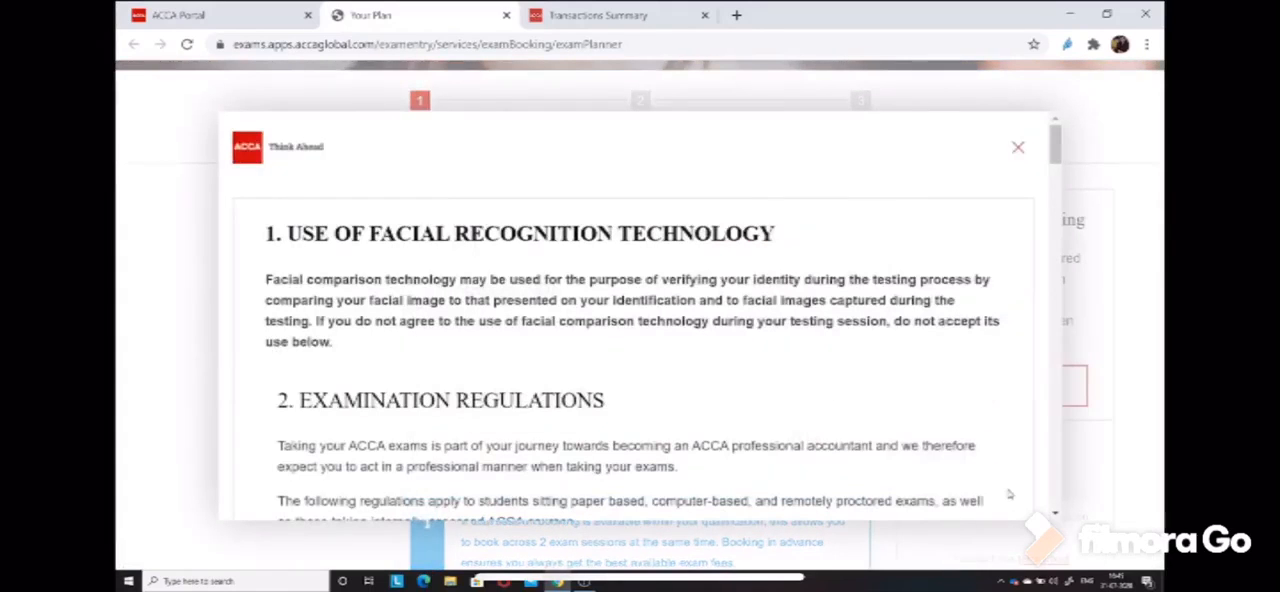
pyautogui.scroll(-3)
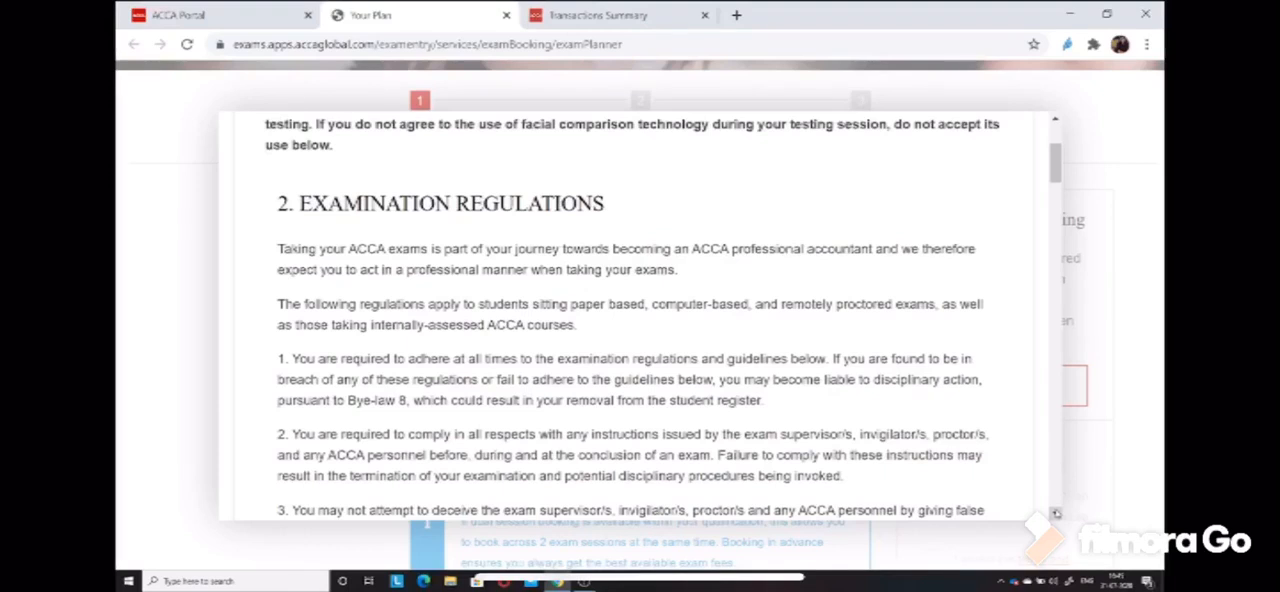
pyautogui.scroll(-3)
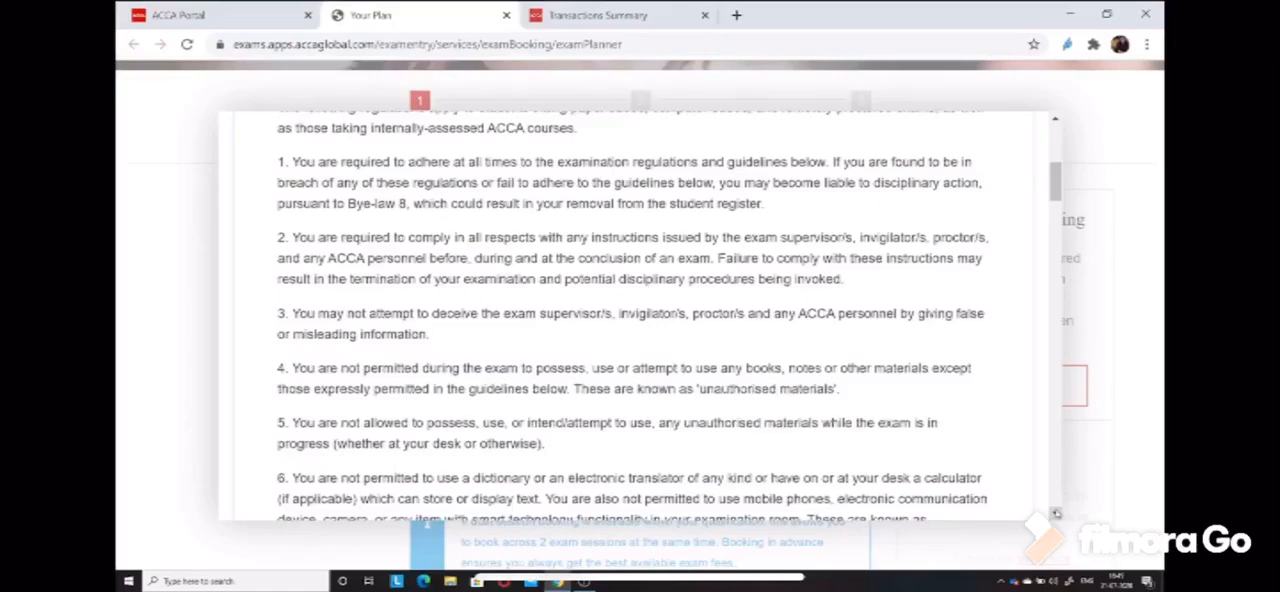
pyautogui.scroll(-3)
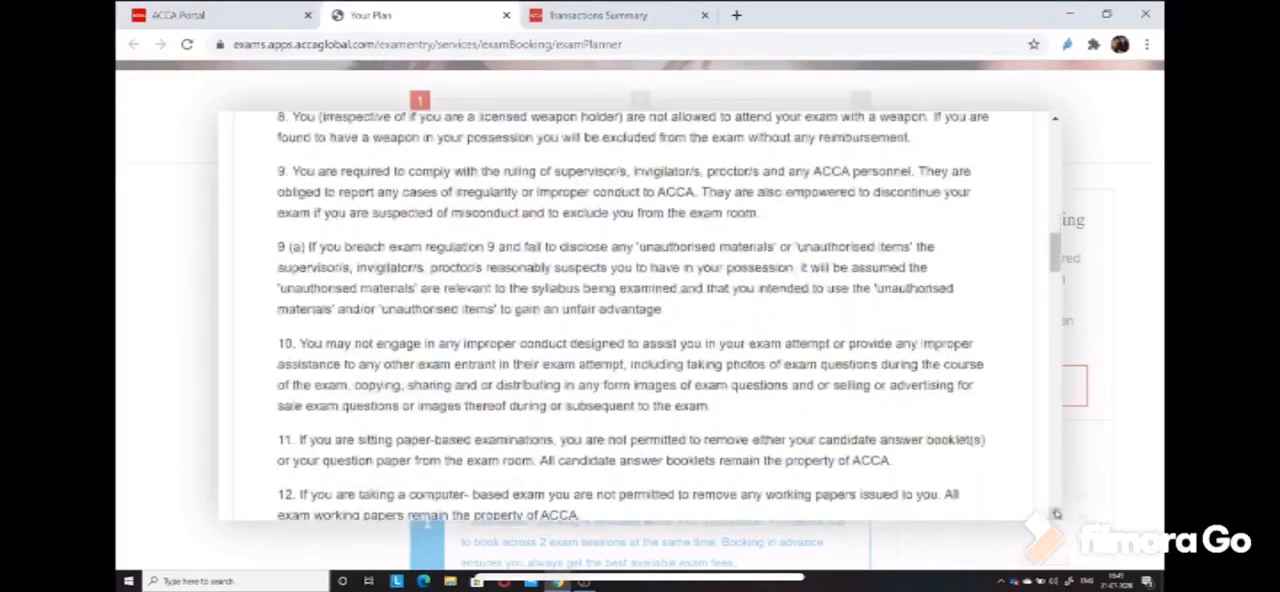
pyautogui.scroll(-3)
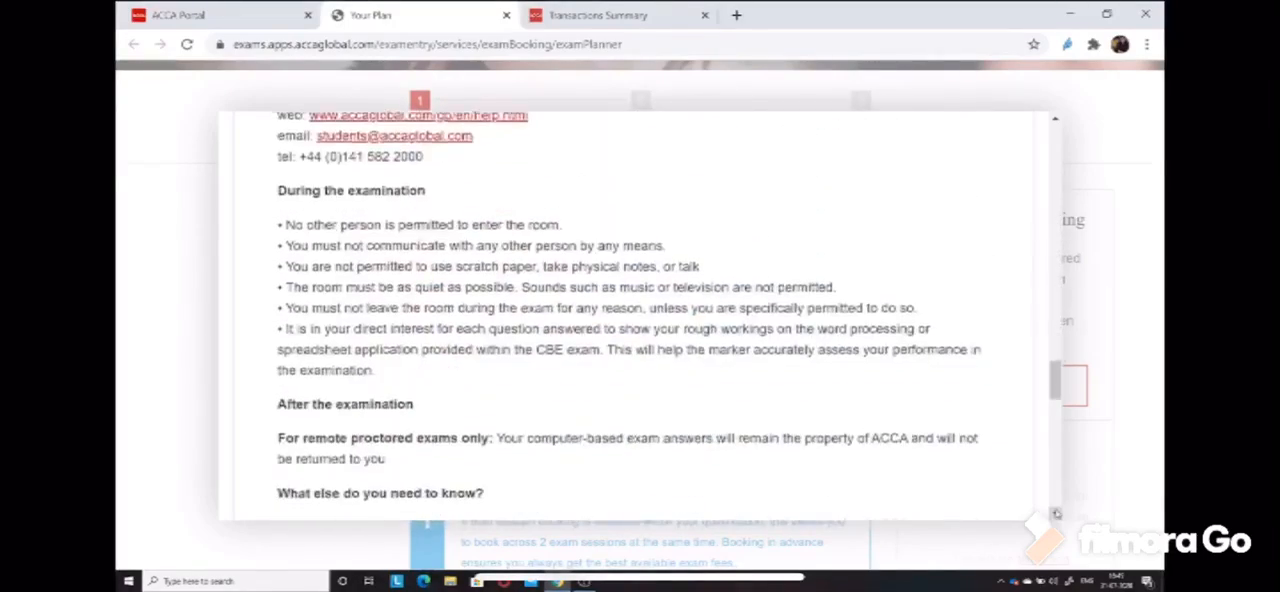
pyautogui.scroll(-3)
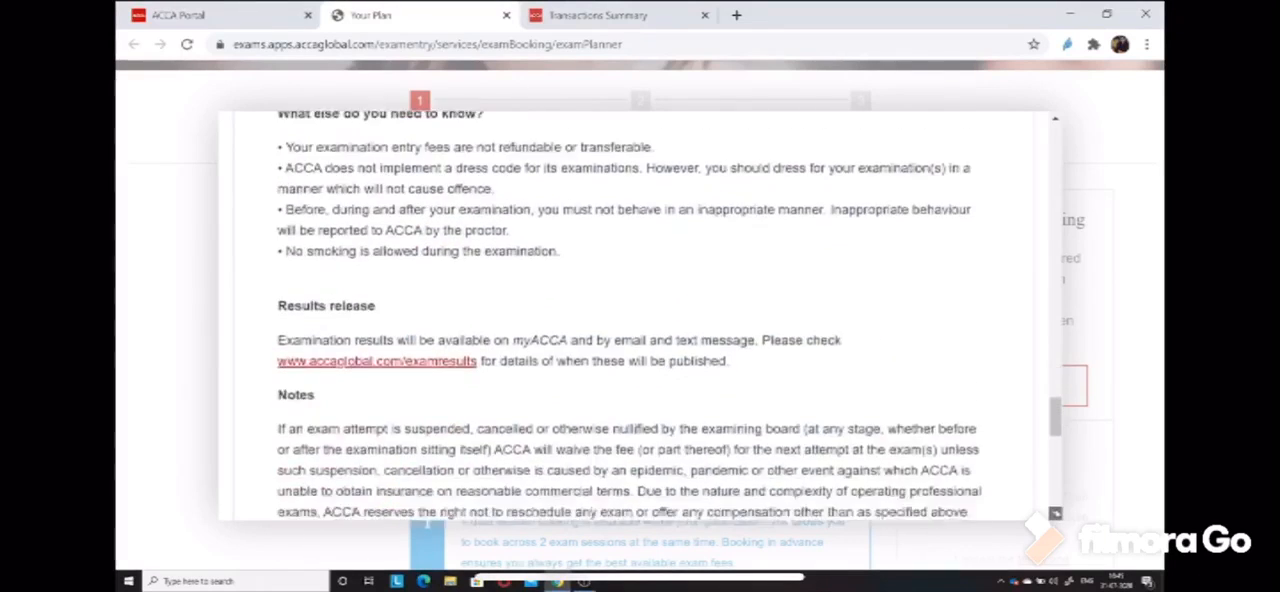
pyautogui.scroll(-3)
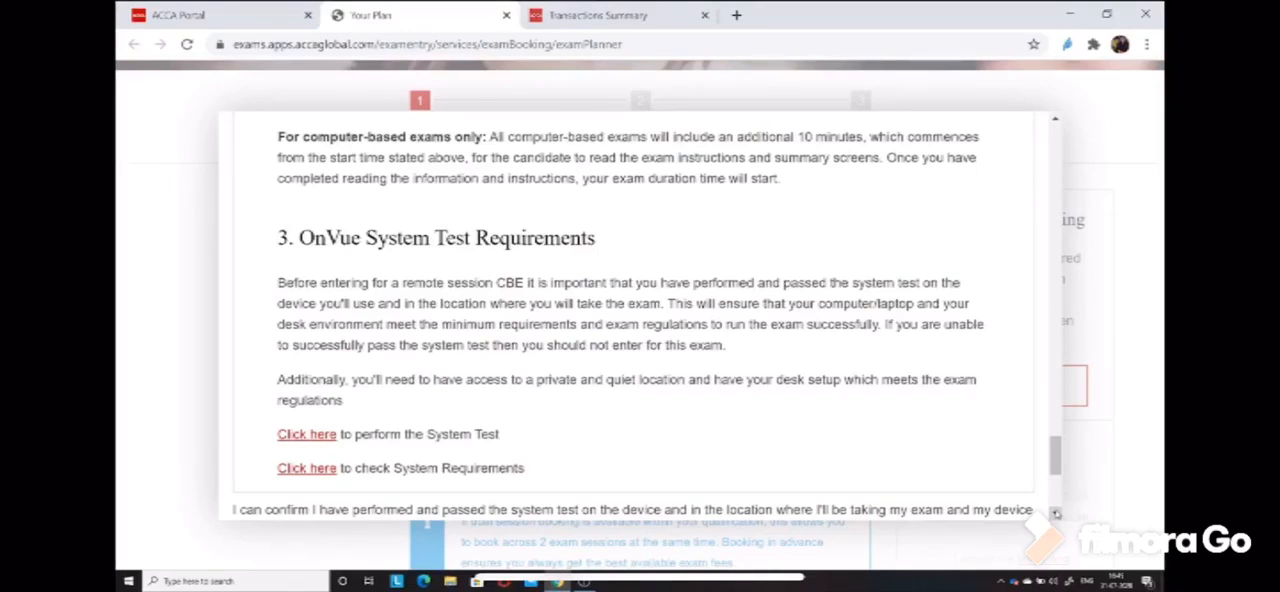
pyautogui.scroll(-3)
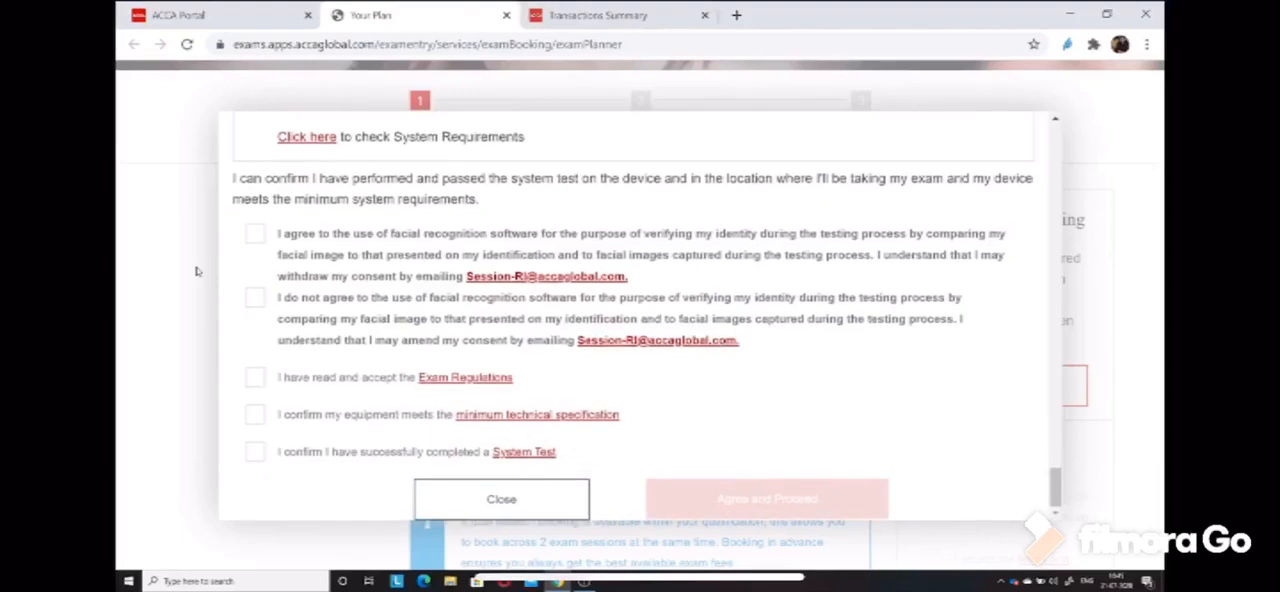
# - Tick 'I agree to the use of facial recognition software' in the terms dialog
pyautogui.click(256, 232)
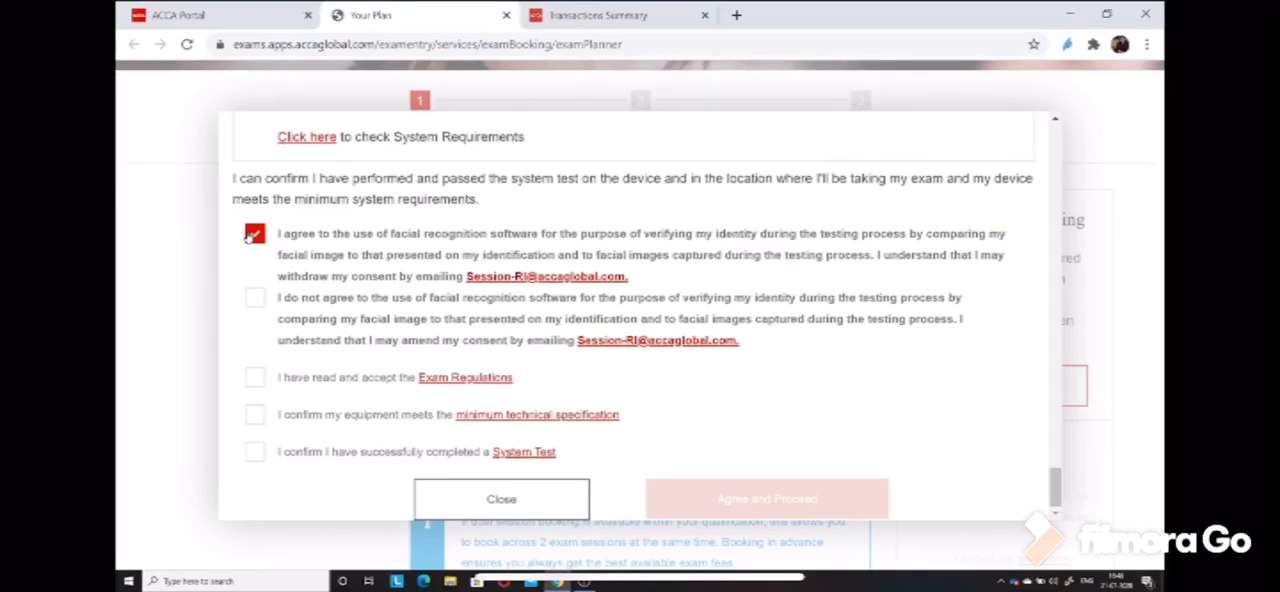
pyautogui.click(254, 232)
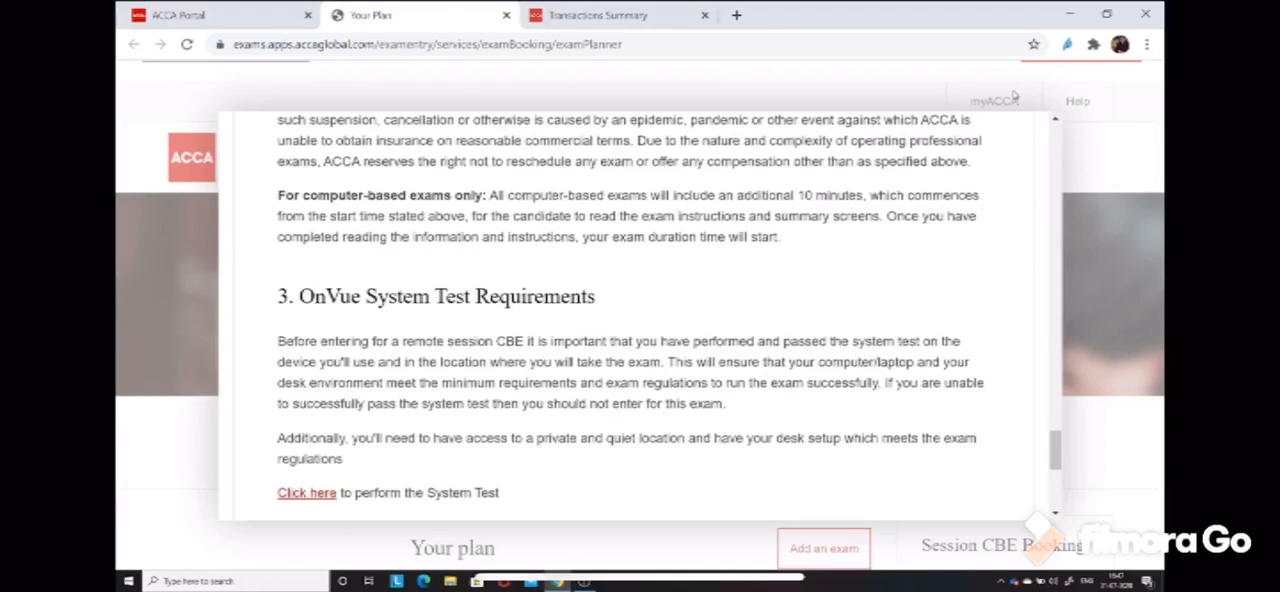
pyautogui.moveTo(980, 250)
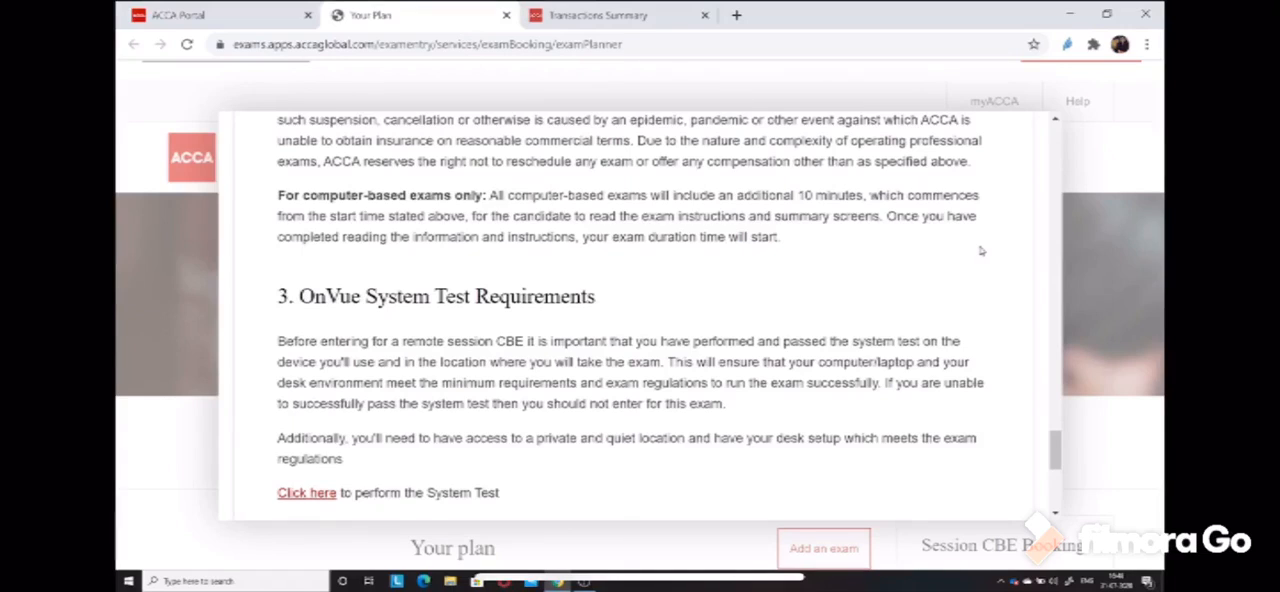
pyautogui.moveTo(966, 248)
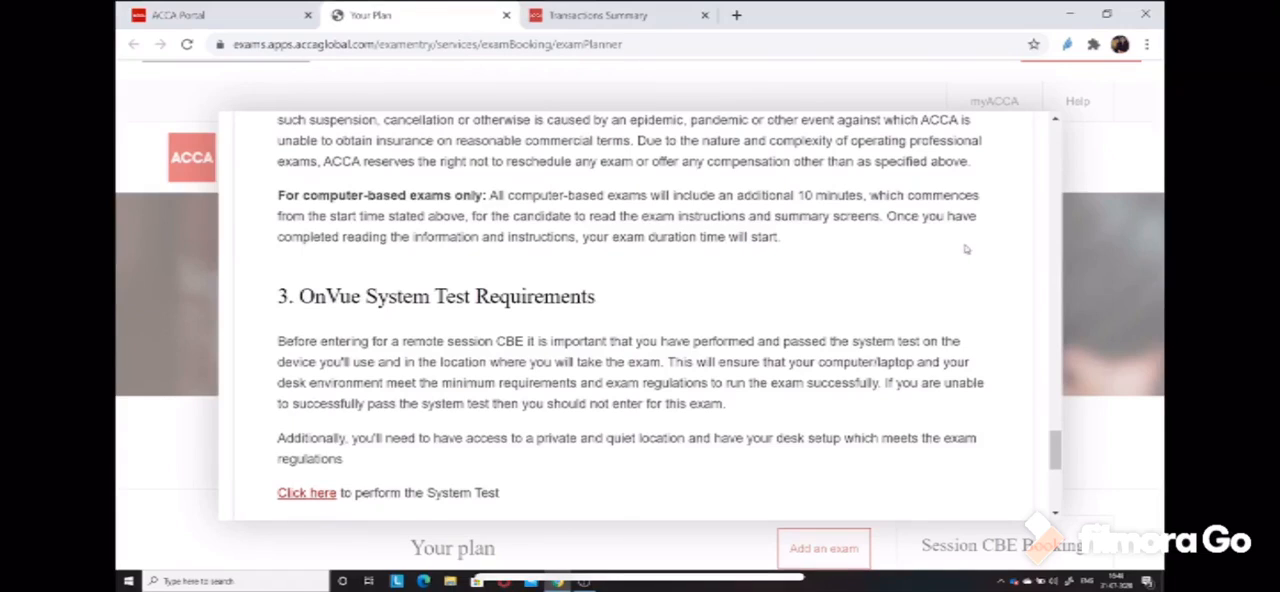
pyautogui.moveTo(996, 356)
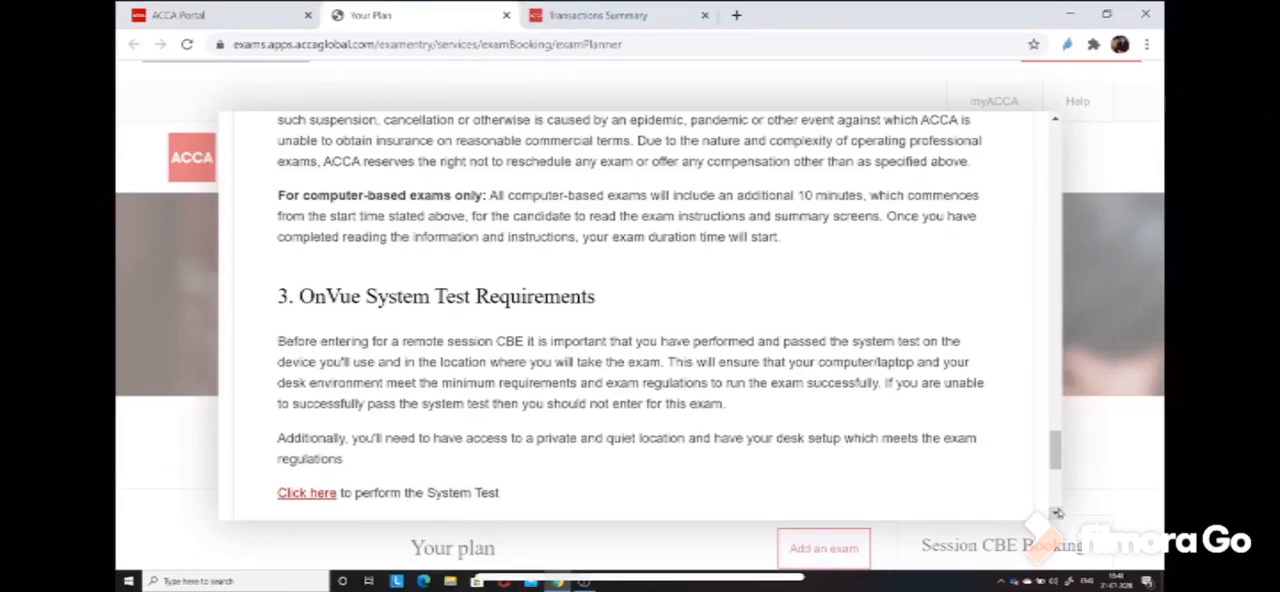
# - Close the terms dialog and return to the FR Session CBE plan pending at £111.00
pyautogui.scroll(-3)
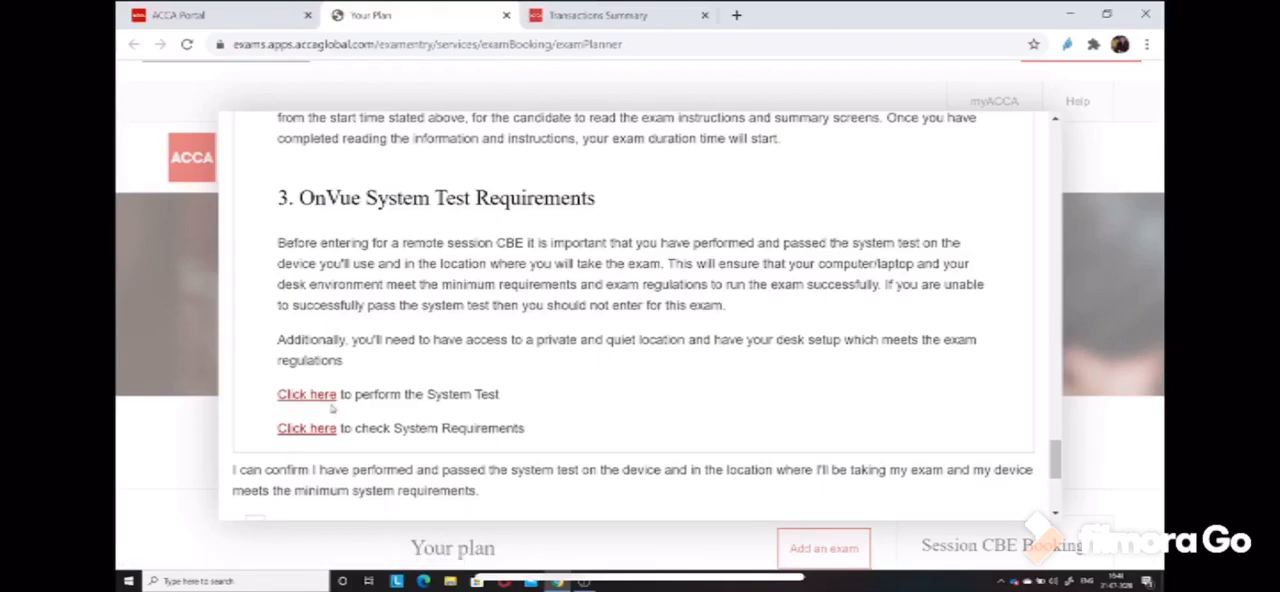
pyautogui.scroll(3)
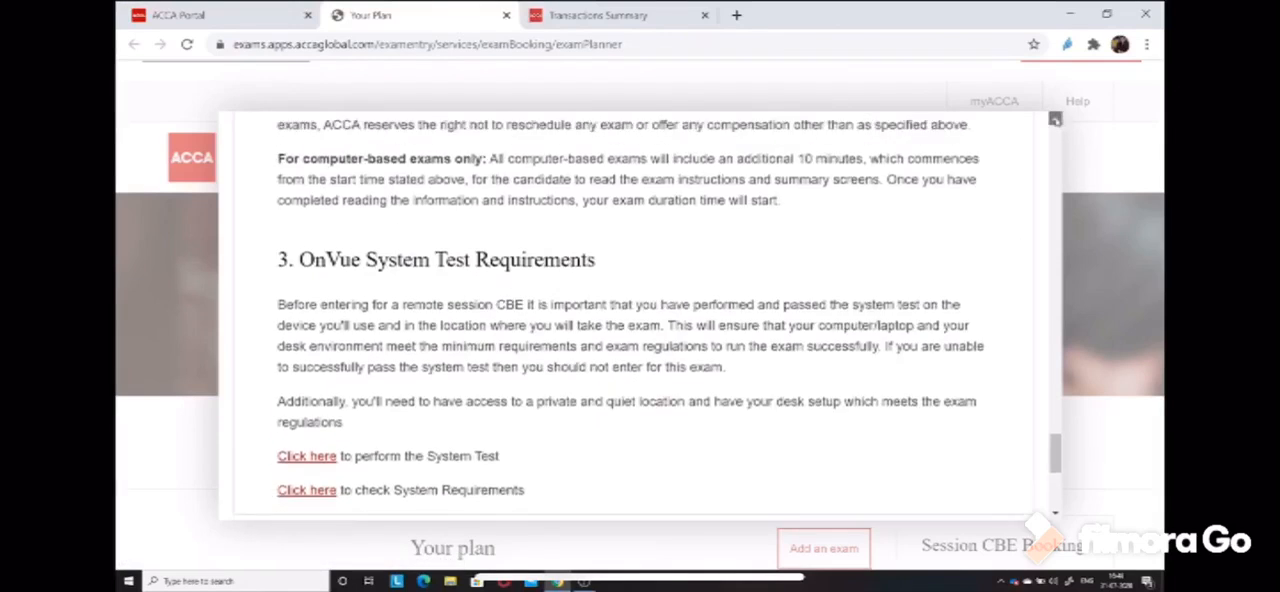
pyautogui.scroll(-3)
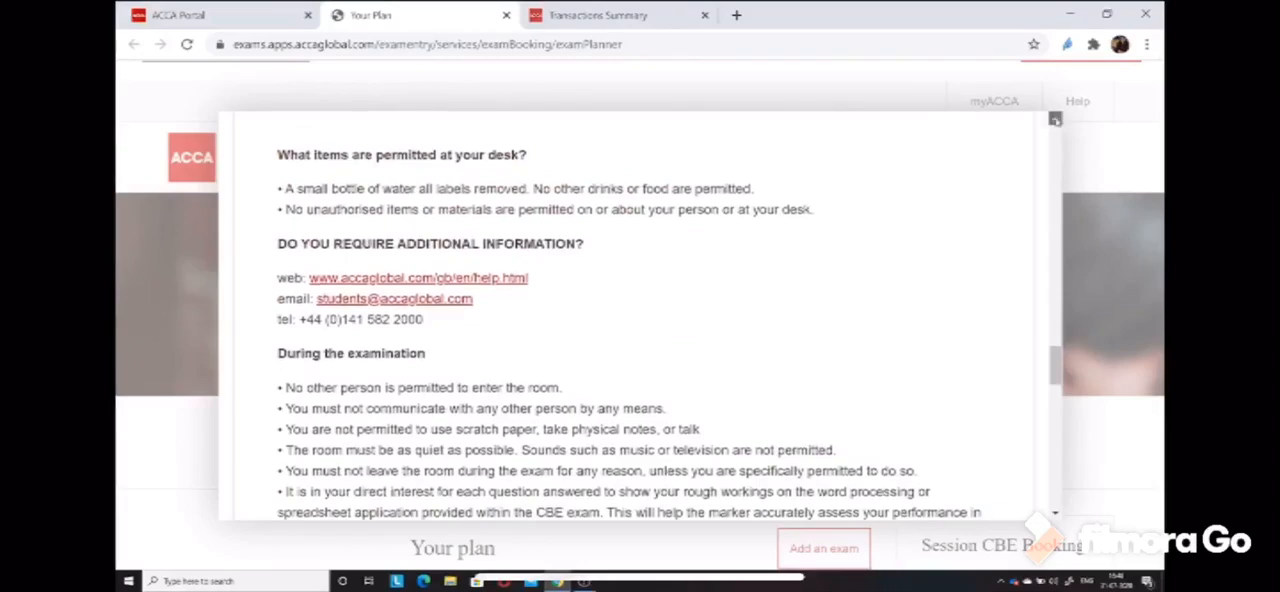
pyautogui.scroll(-3)
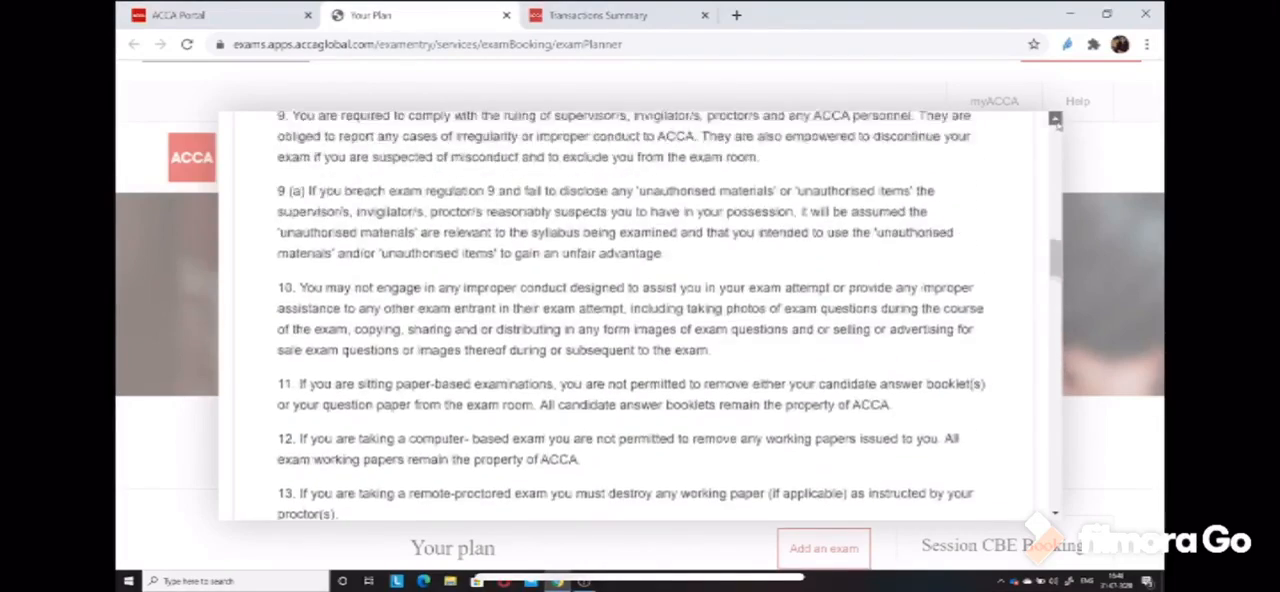
pyautogui.scroll(3)
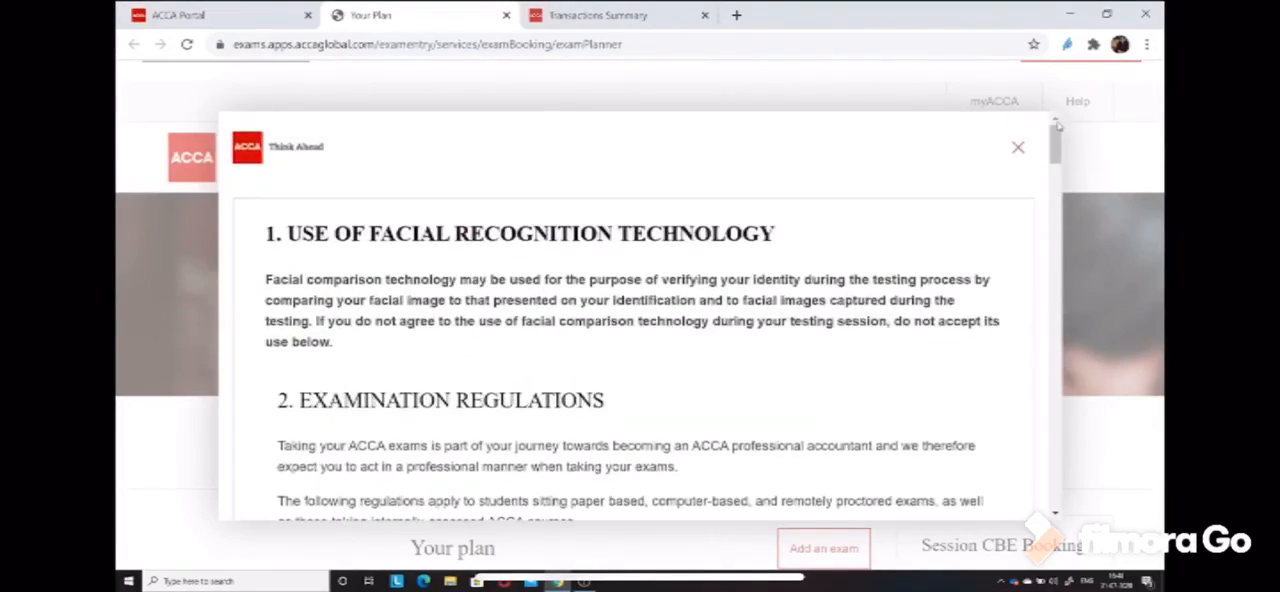
pyautogui.click(1018, 148)
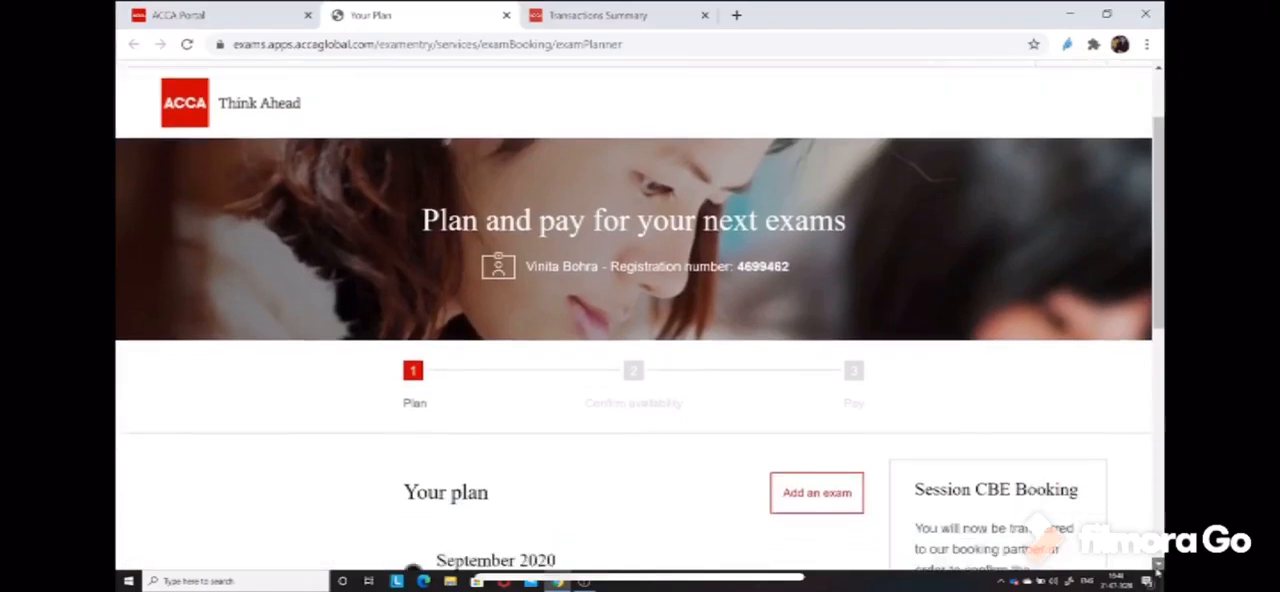
pyautogui.scroll(-3)
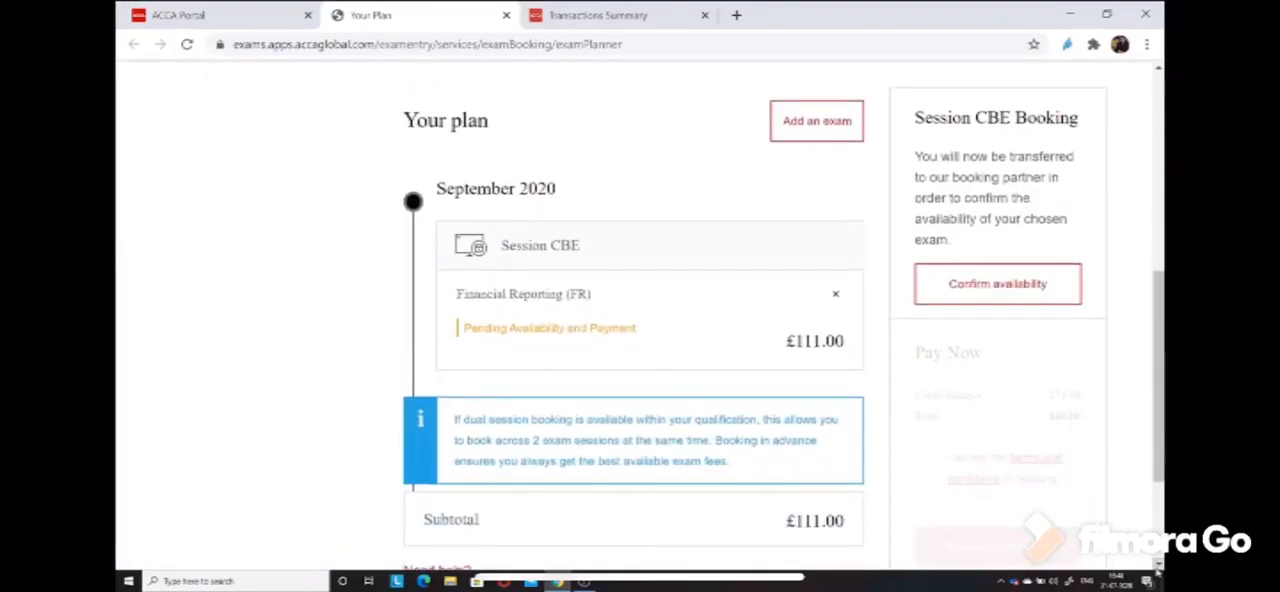